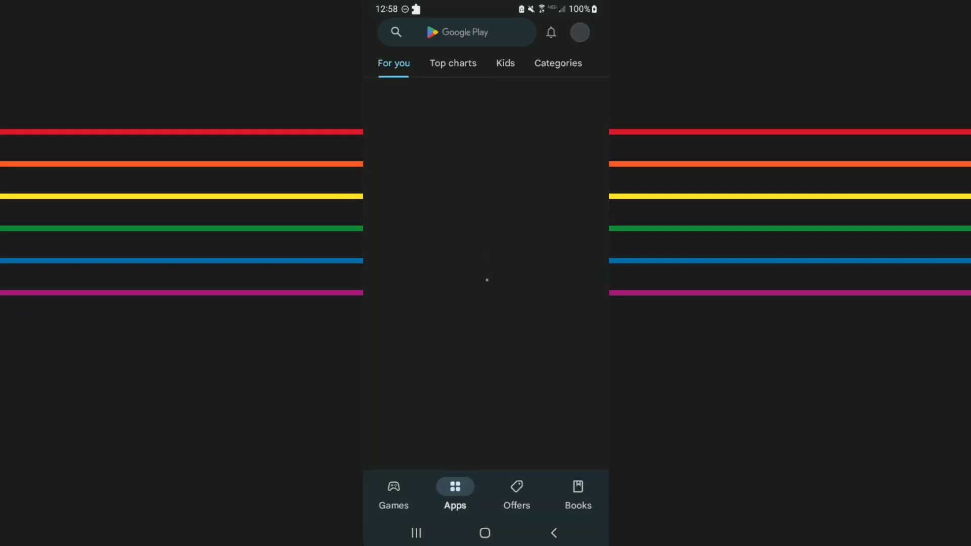
Search Google Play for "Lemu" to bring up the Lemuroid listing
click(553, 533)
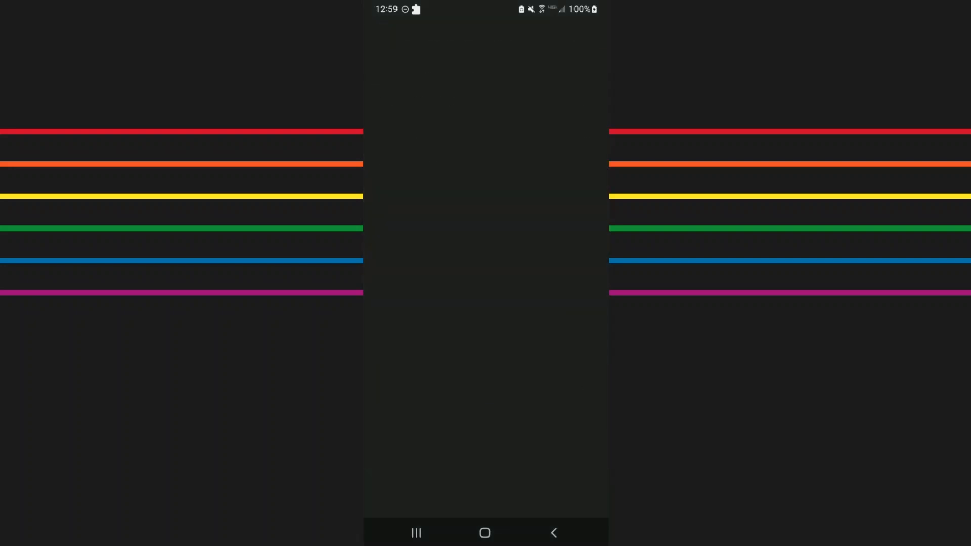
click(483, 32)
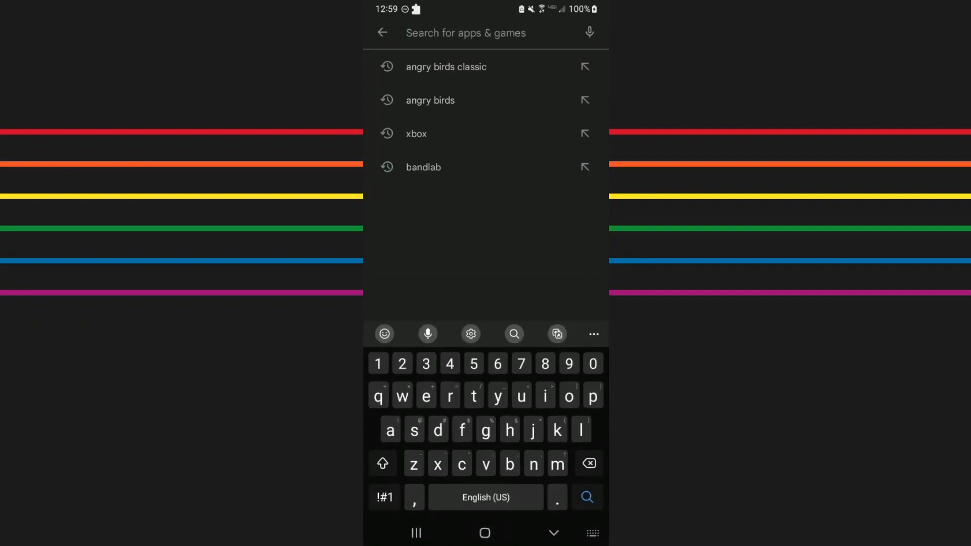
text(Lemuroid)
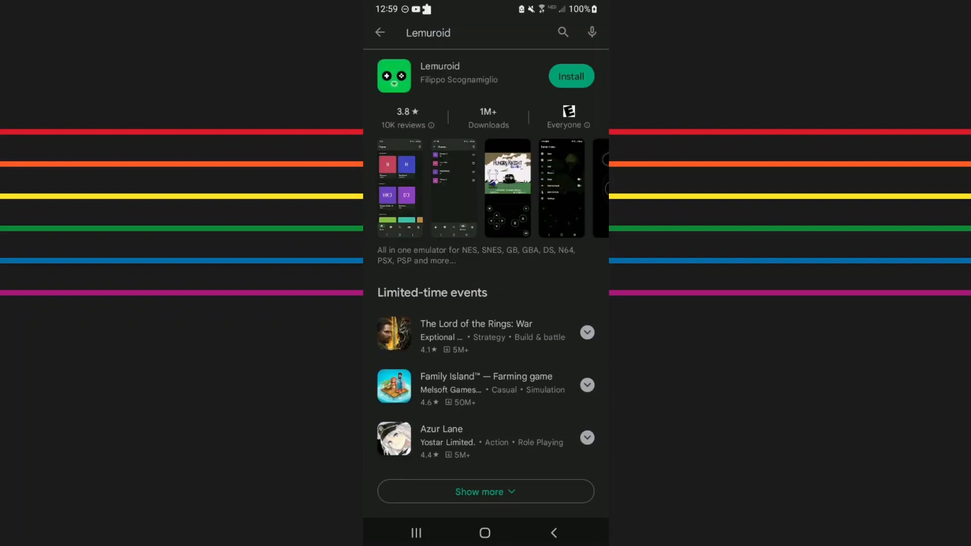
Install Lemuroid from its listing and launch it once the download finishes
click(569, 76)
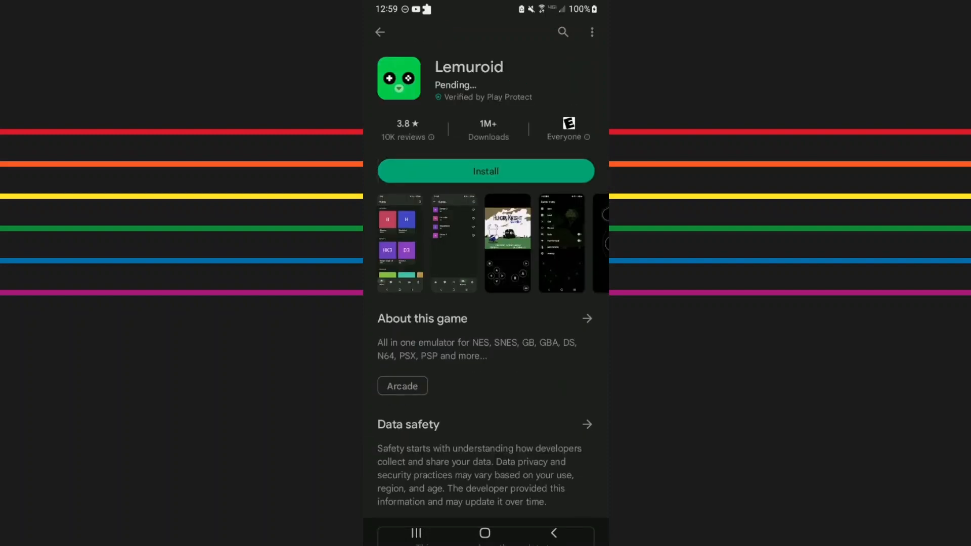
click(485, 171)
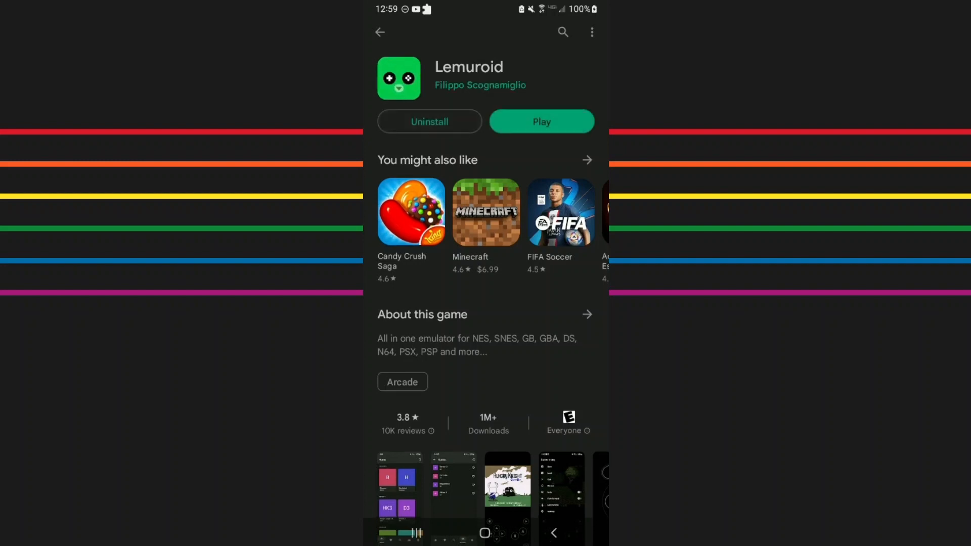
click(541, 122)
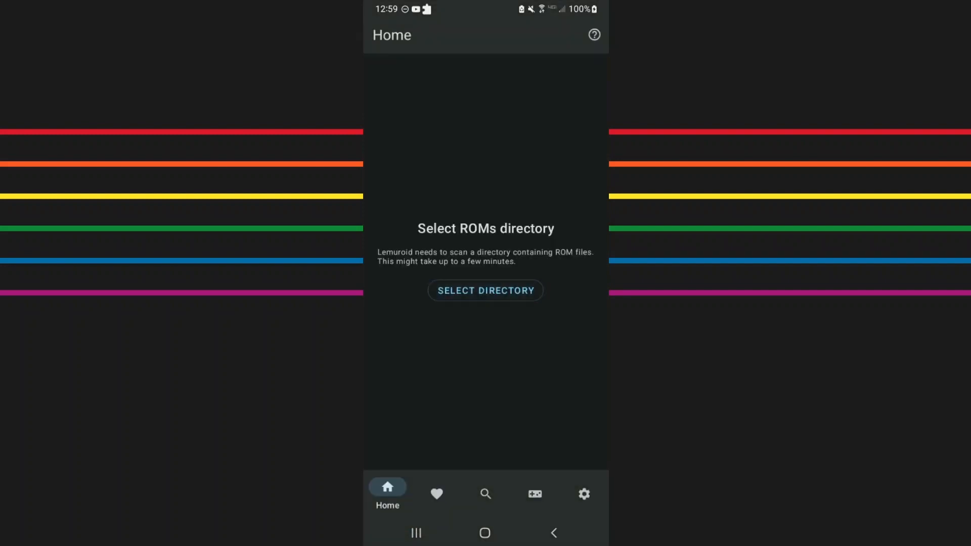
Set Download > Tetris (World) (Rev 1) as the ROMs directory so its games appear
click(485, 291)
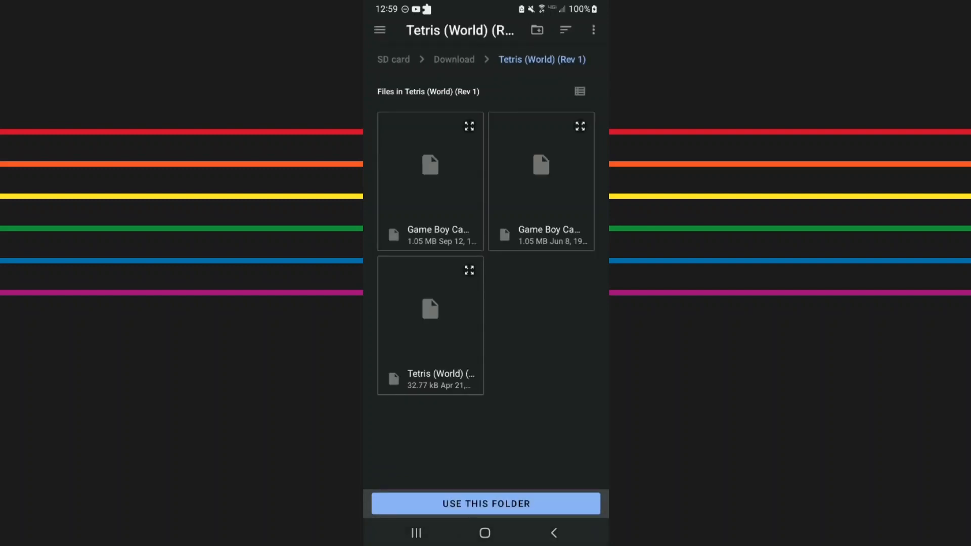
click(454, 59)
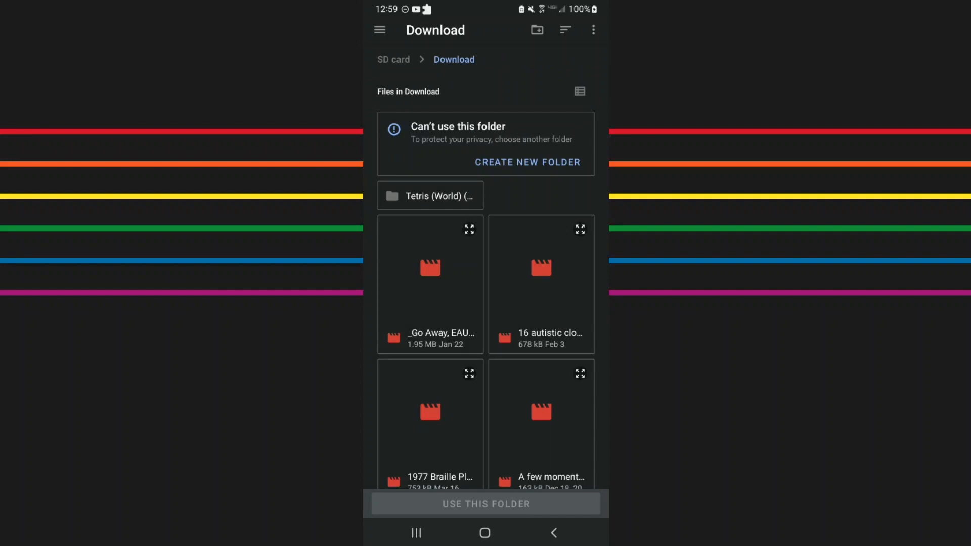
click(429, 195)
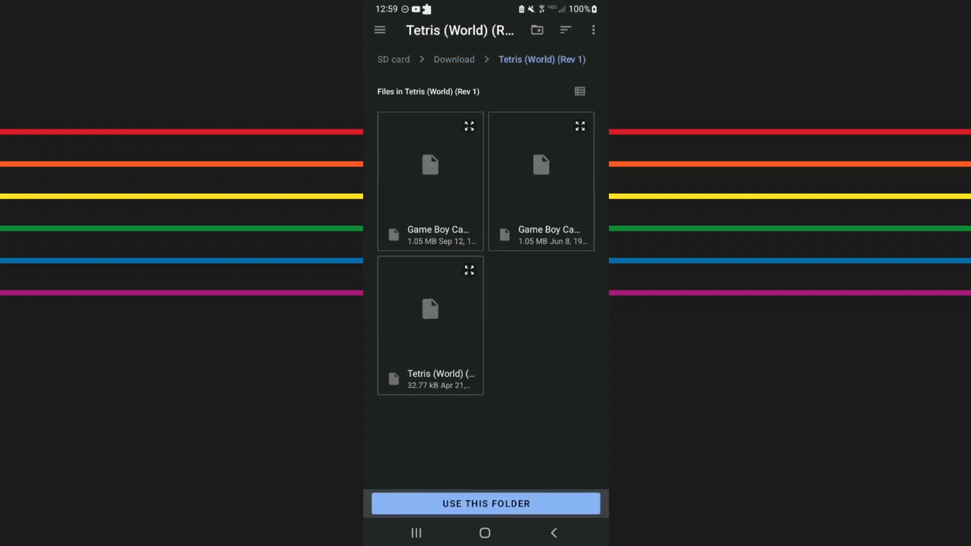
click(485, 502)
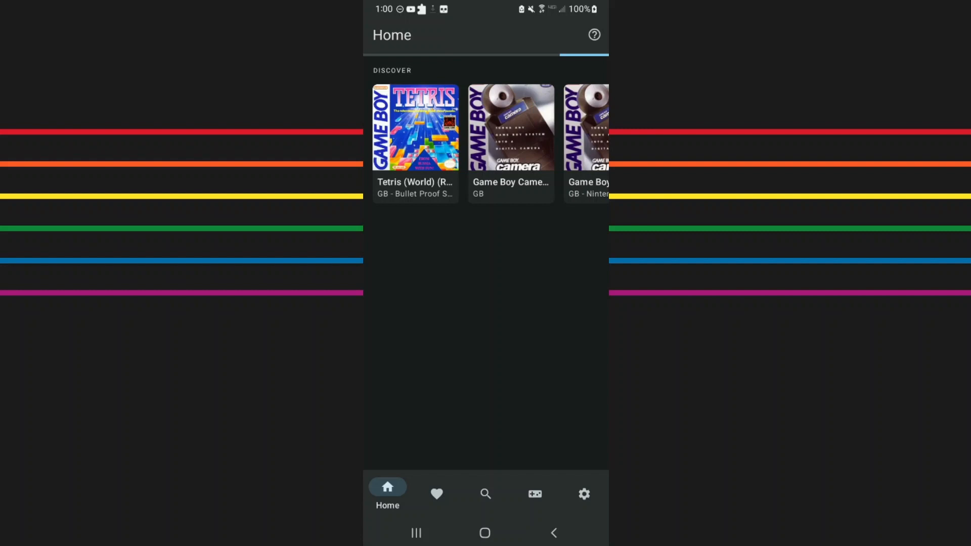
Launch Tetris (World) from Discover and start a one-player game
click(583, 494)
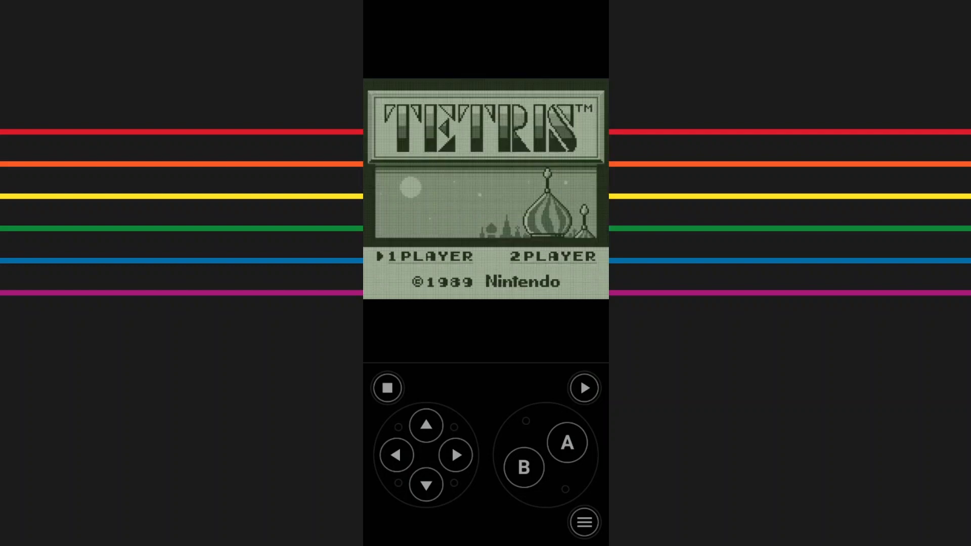
click(457, 454)
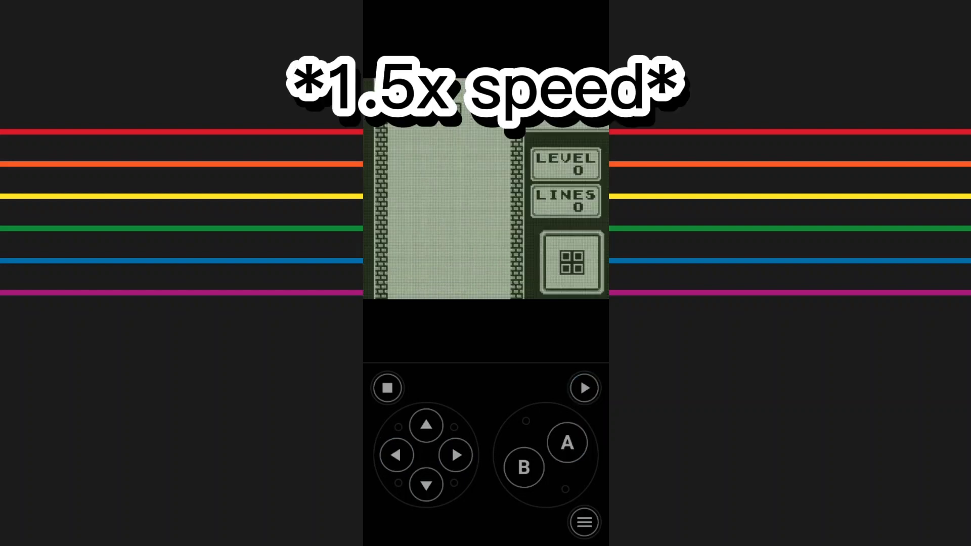
Move, rotate and drop falling pieces to build stacks, reaching score 121 at level 0
click(456, 455)
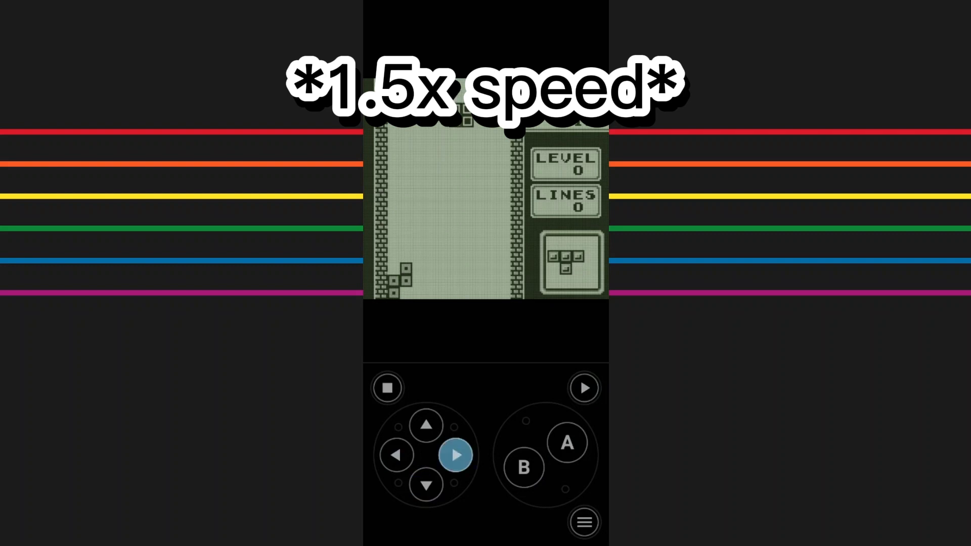
click(524, 467)
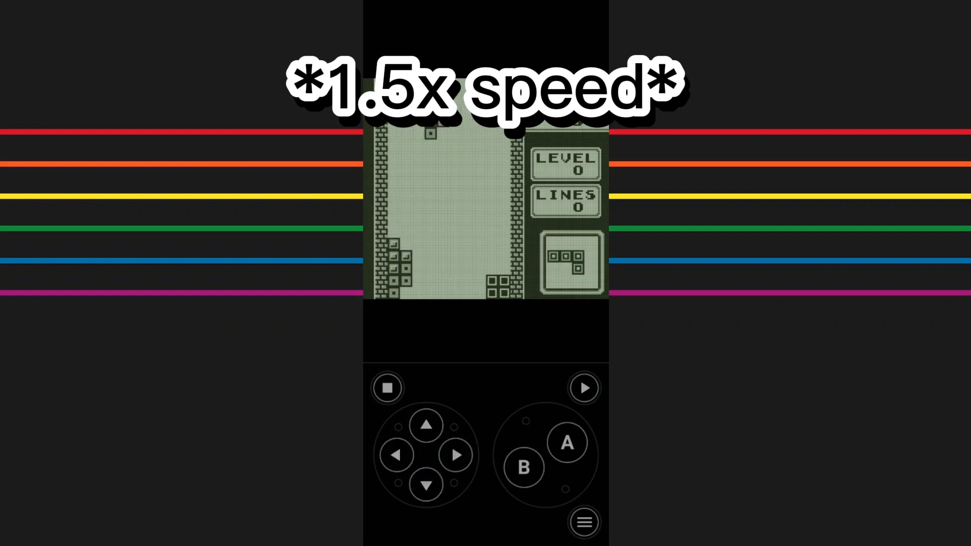
click(456, 455)
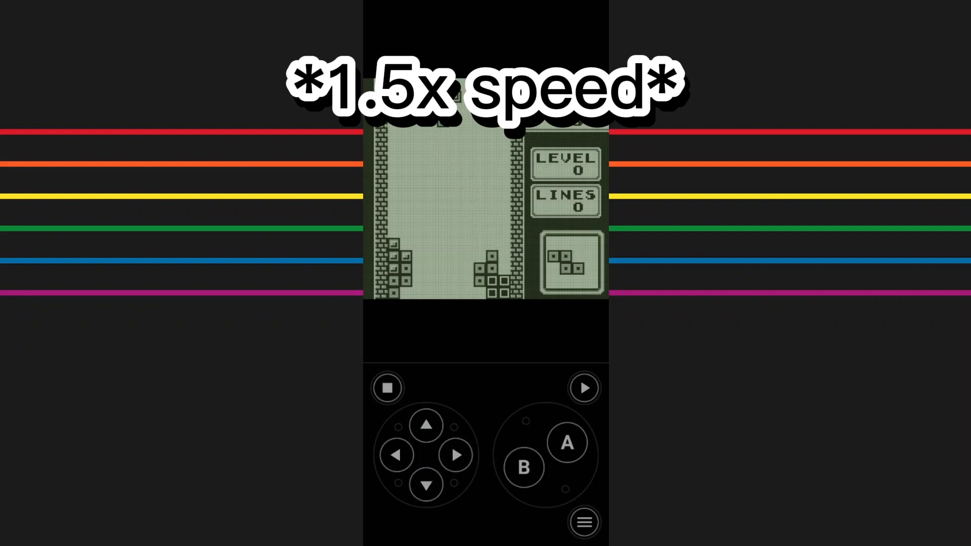
click(396, 455)
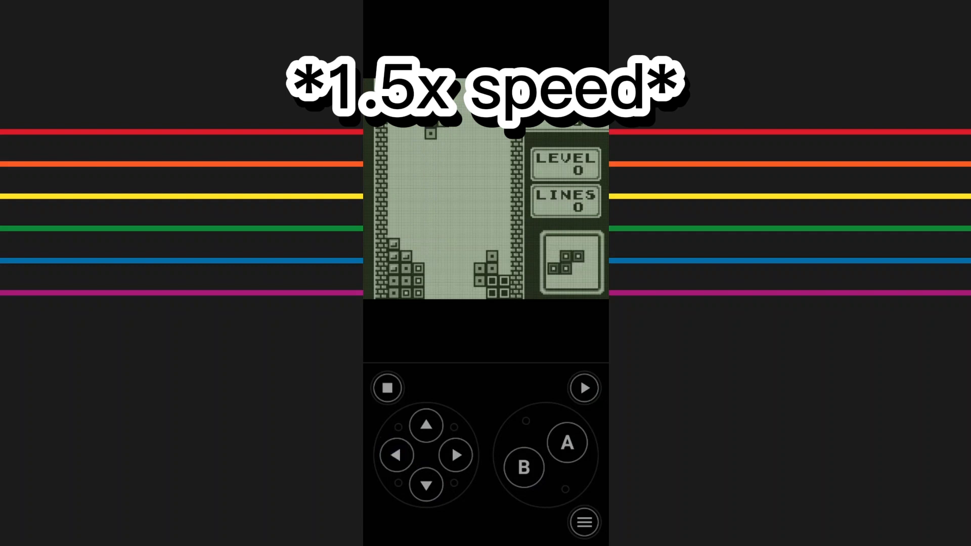
click(426, 485)
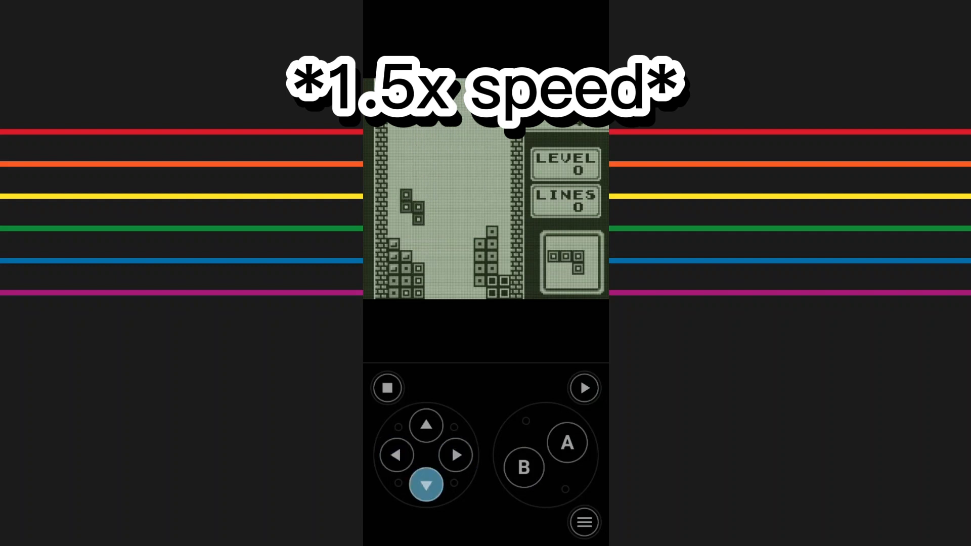
click(426, 485)
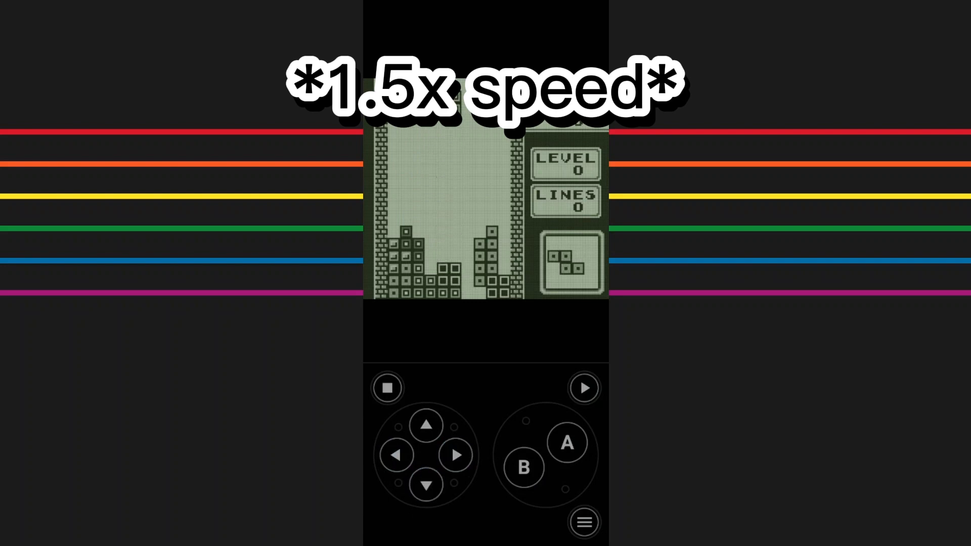
click(523, 467)
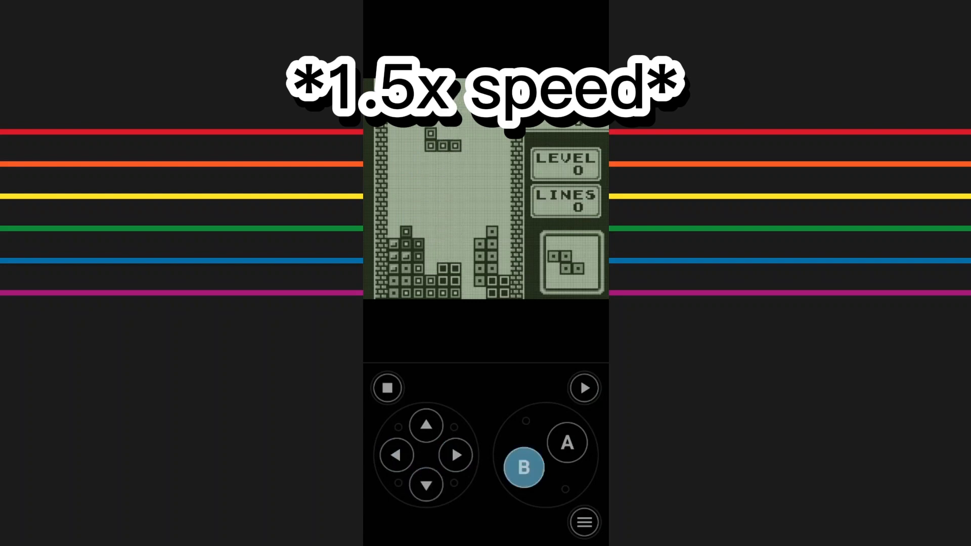
click(395, 455)
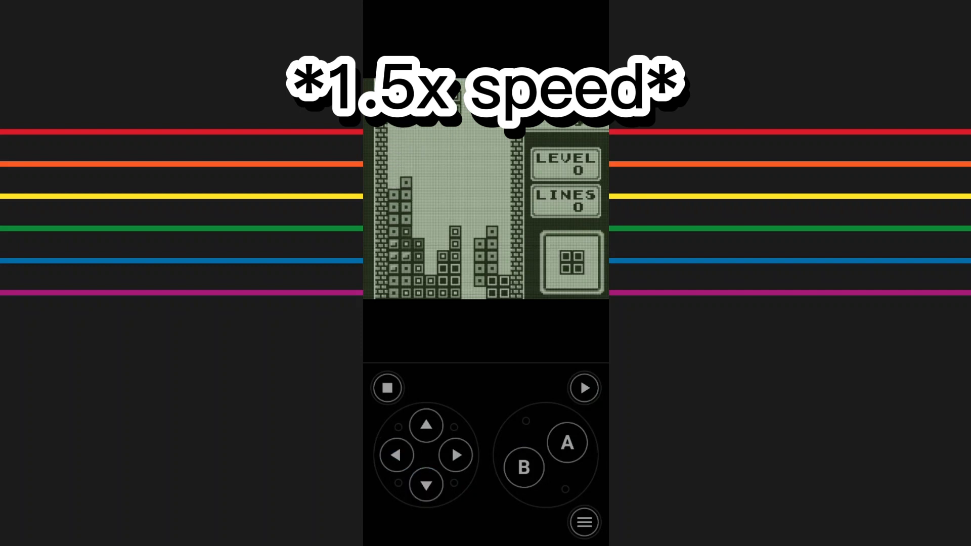
click(427, 484)
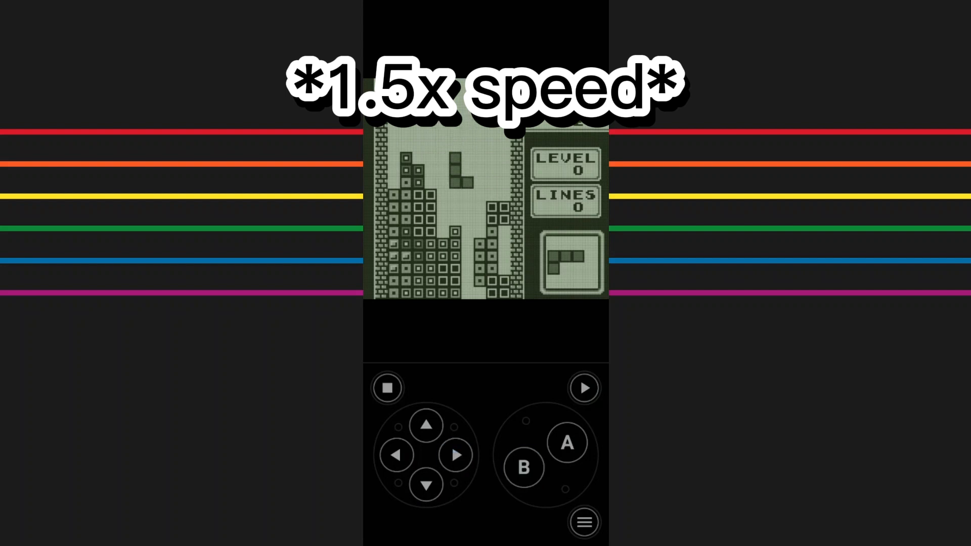
click(582, 522)
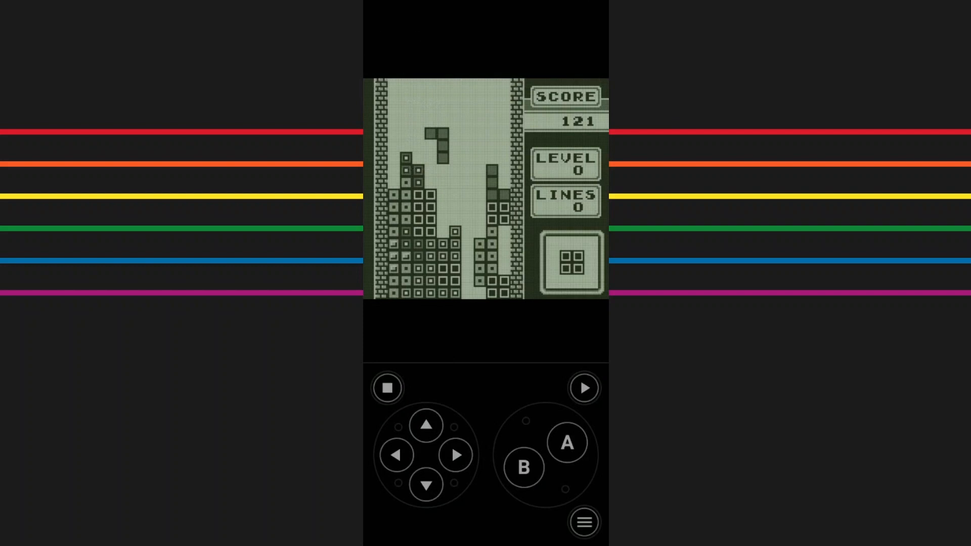
Return home, resume Tetris from Recents and bring up the in-game save/load menu
click(583, 522)
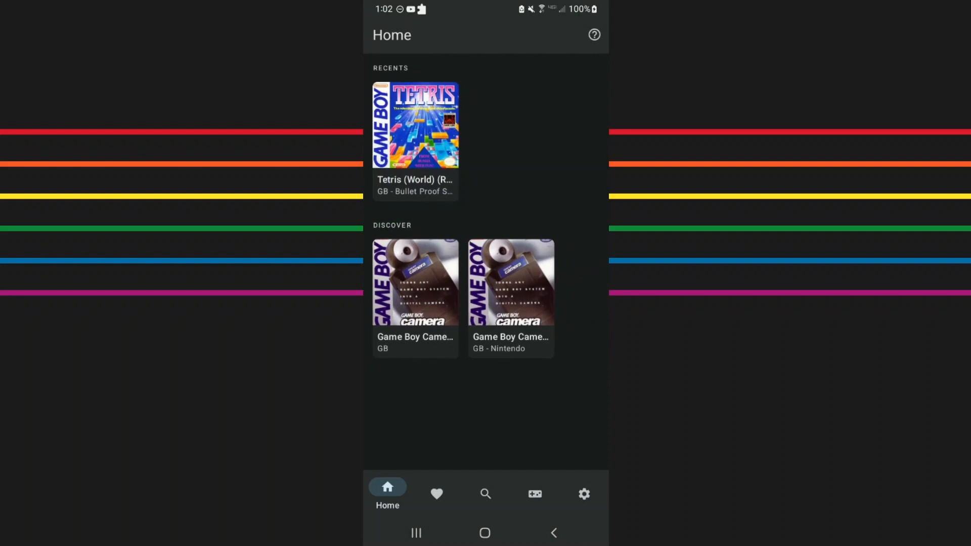
click(415, 124)
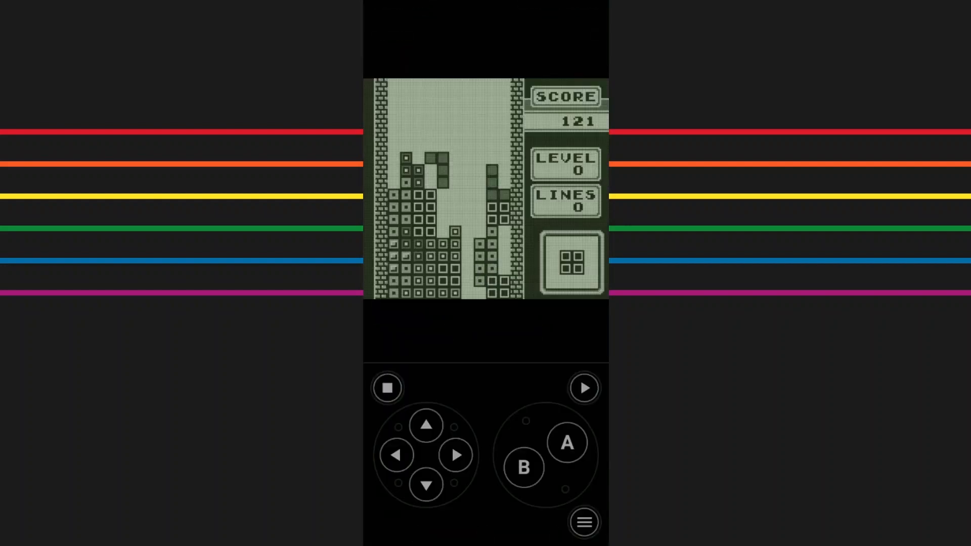
click(583, 522)
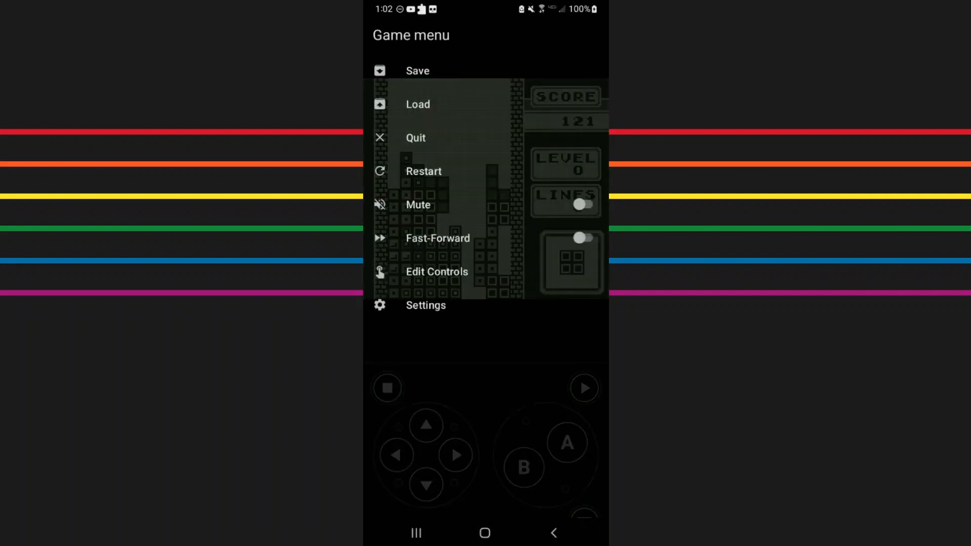